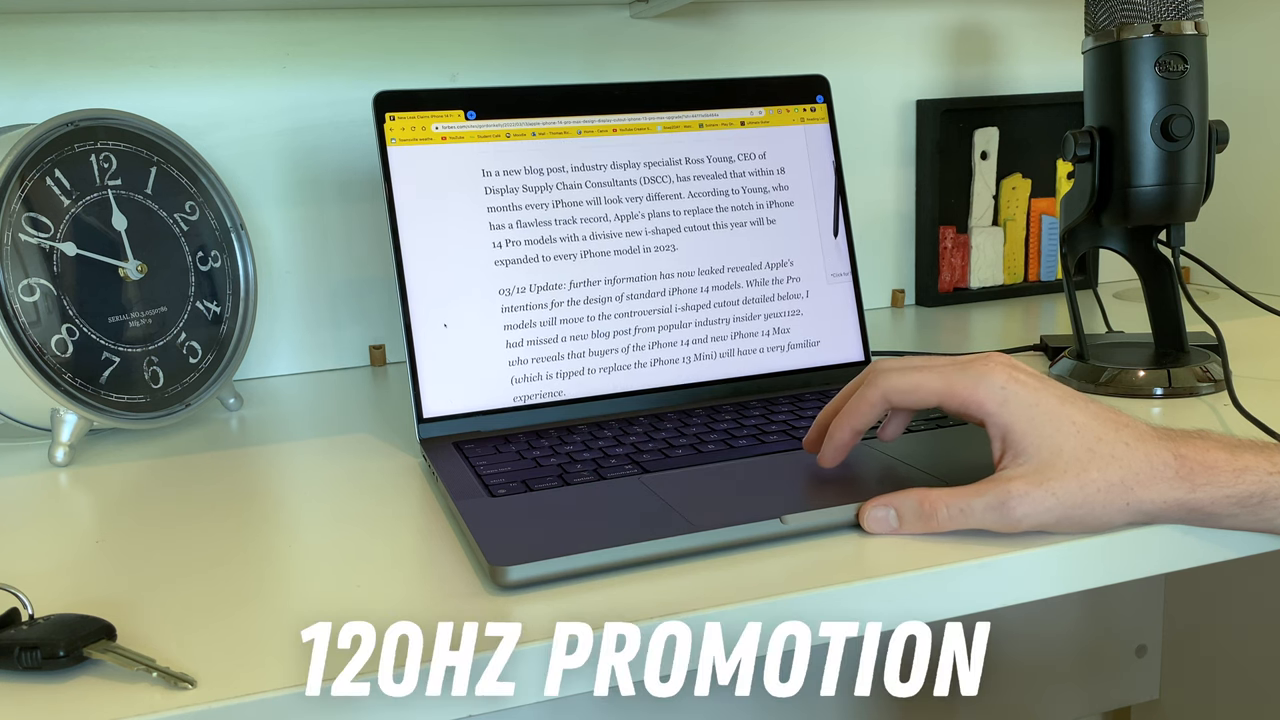
- Scroll down the MacBook Pro configurator page to reach the Power Adapter section
{"action": "scroll", "scroll_direction": "down", "scroll_amount": 3}
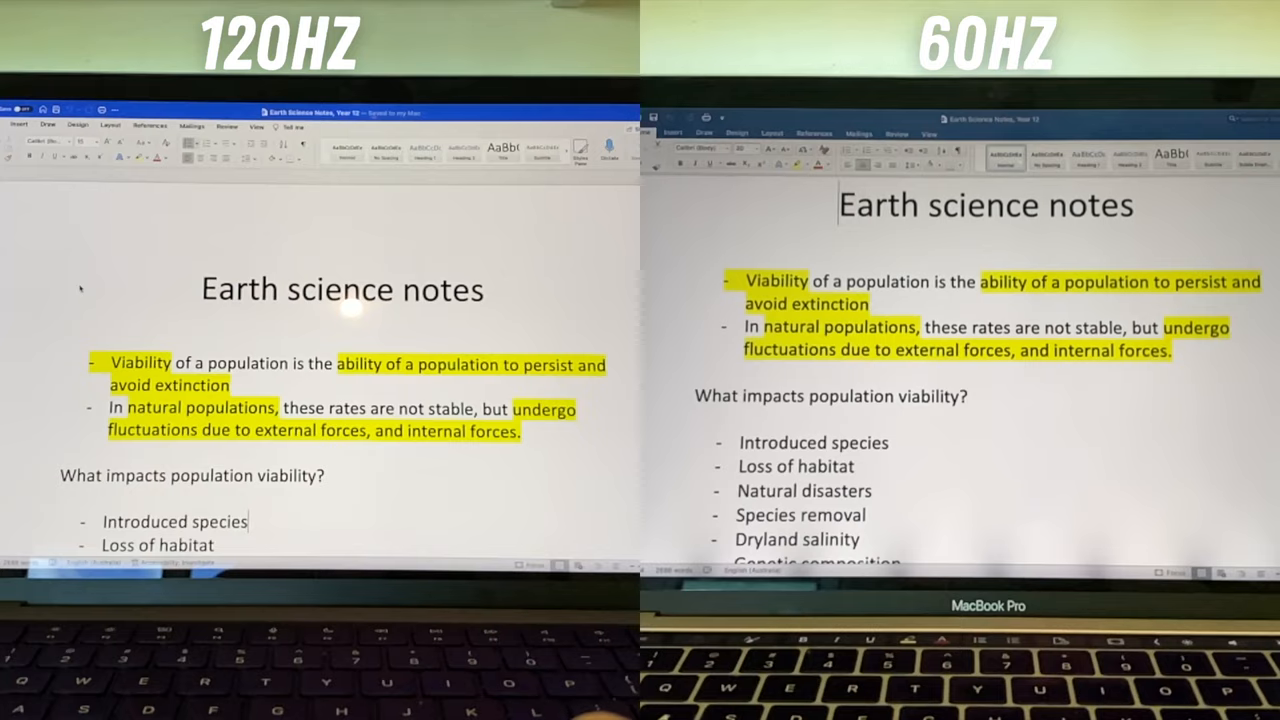
{"action": "scroll", "scroll_direction": "down", "scroll_amount": 3}
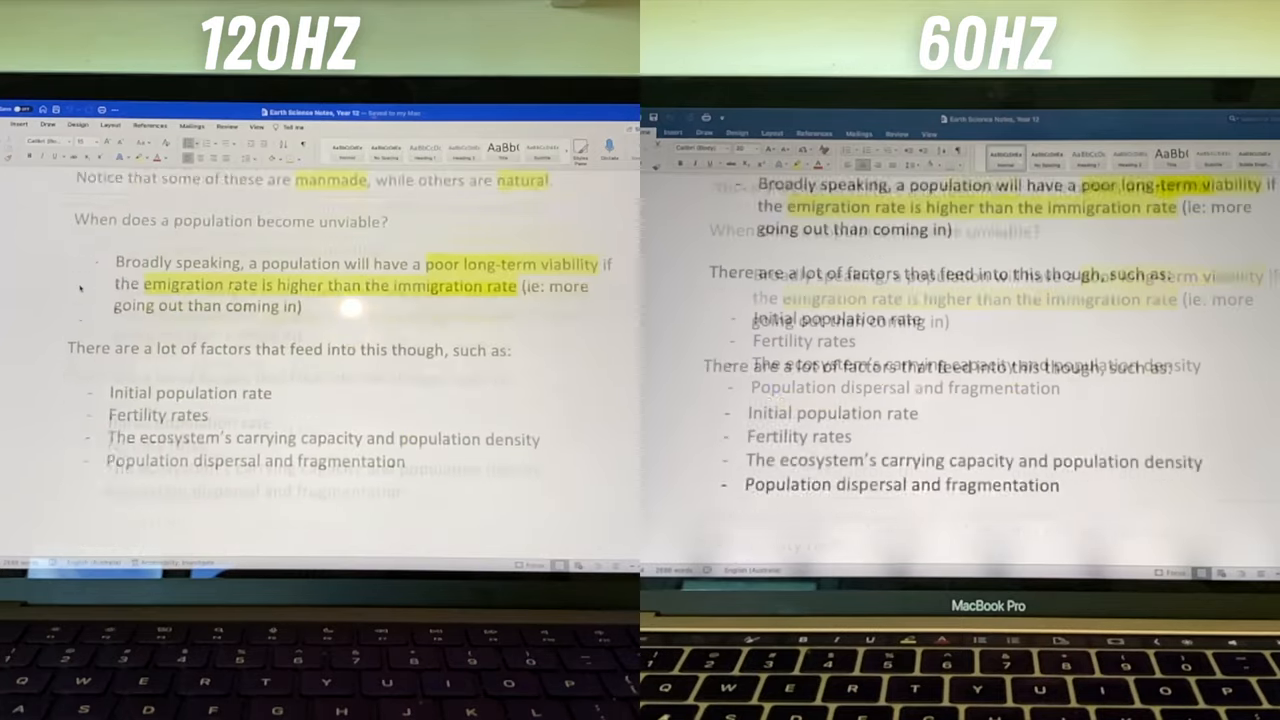
{"action": "scroll", "scroll_direction": "down", "scroll_amount": 3}
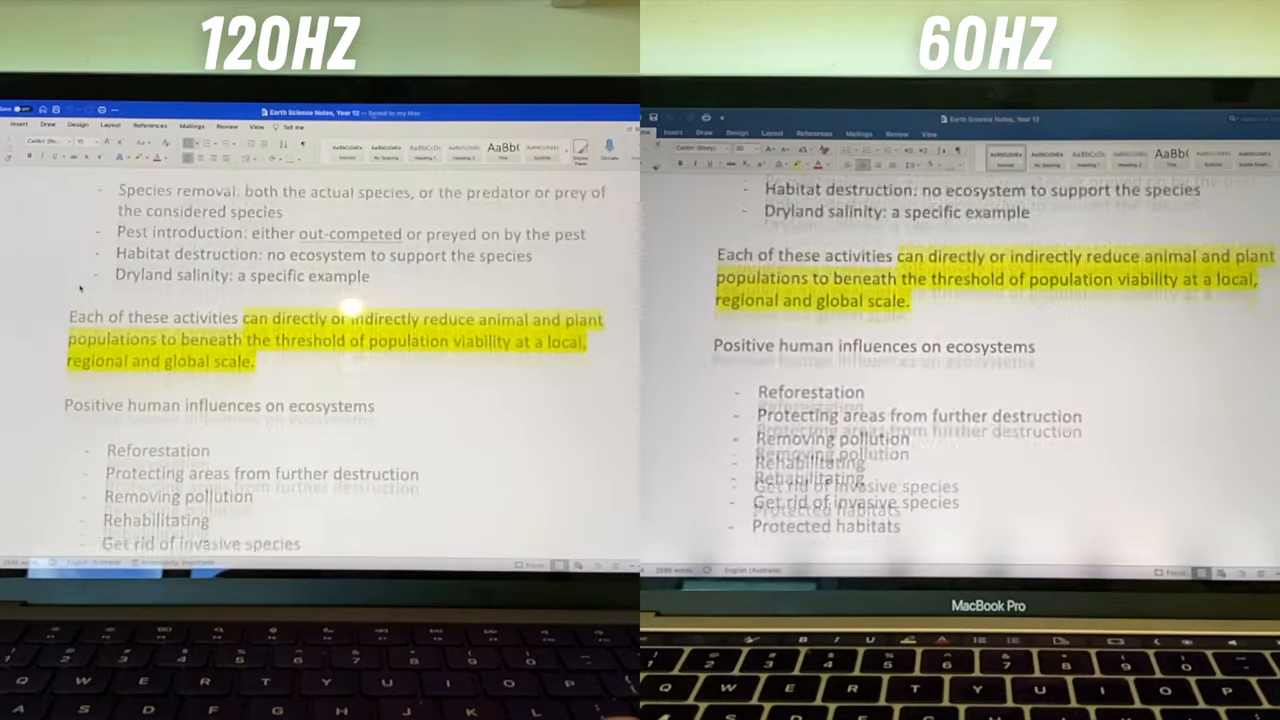
{"action": "scroll", "scroll_direction": "down", "scroll_amount": 3}
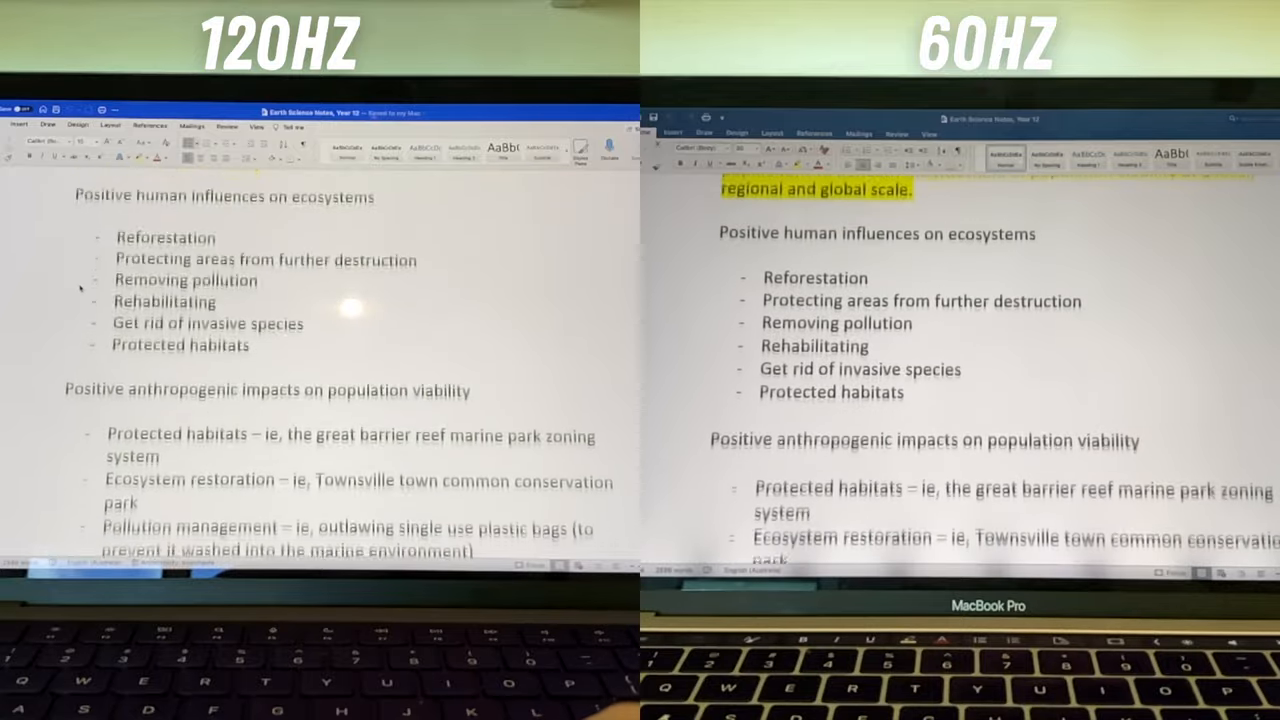
{"action": "scroll", "scroll_direction": "down", "scroll_amount": 3}
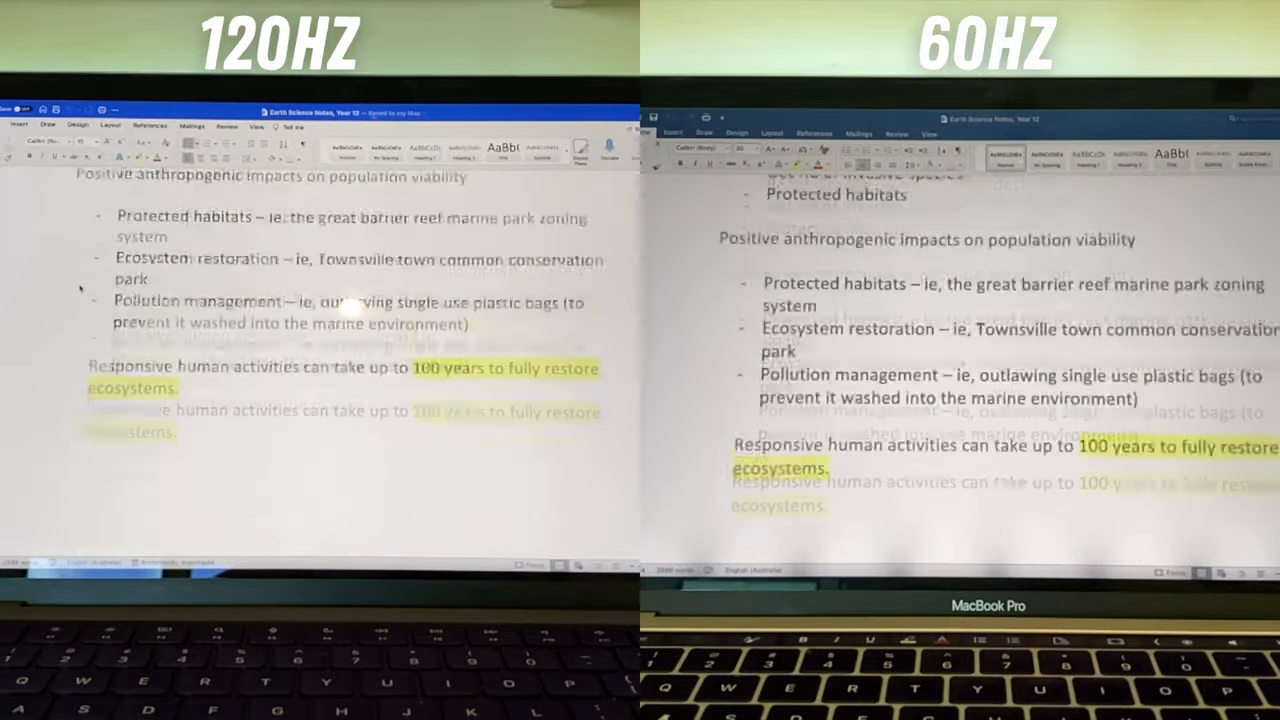
{"action": "scroll", "scroll_direction": "down", "scroll_amount": 3}
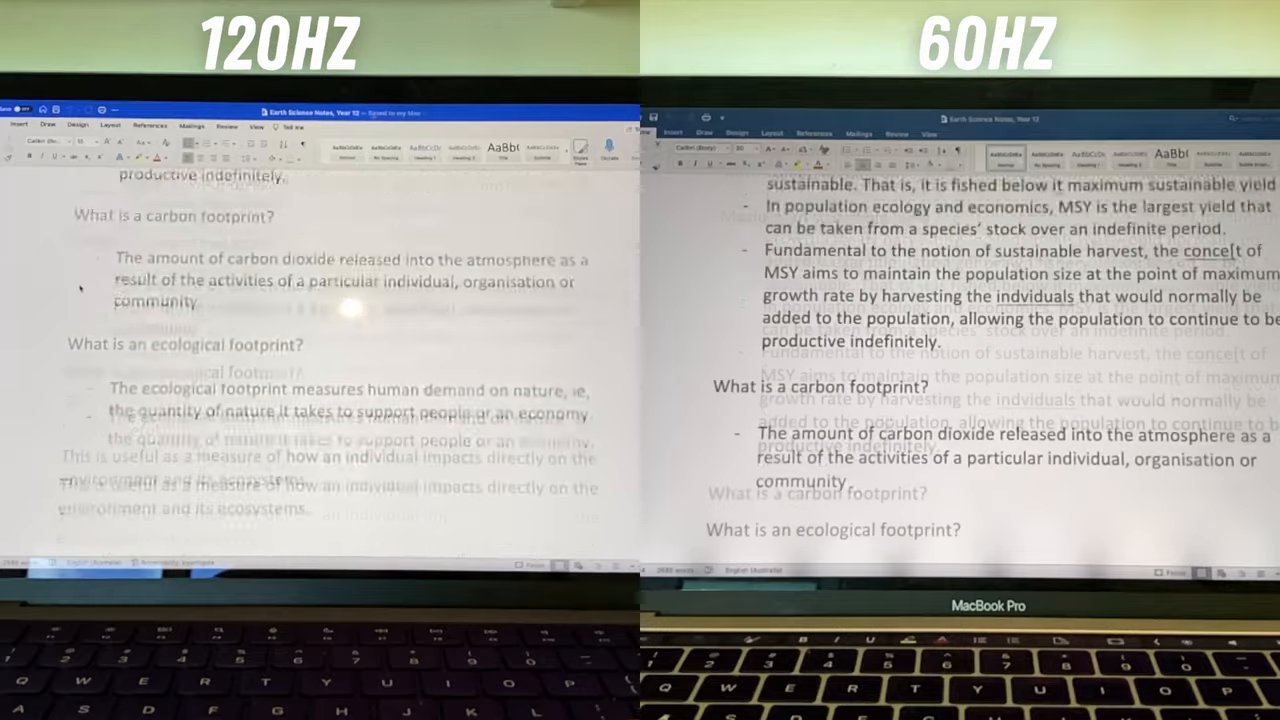
{"action": "scroll", "scroll_direction": "down", "scroll_amount": 3}
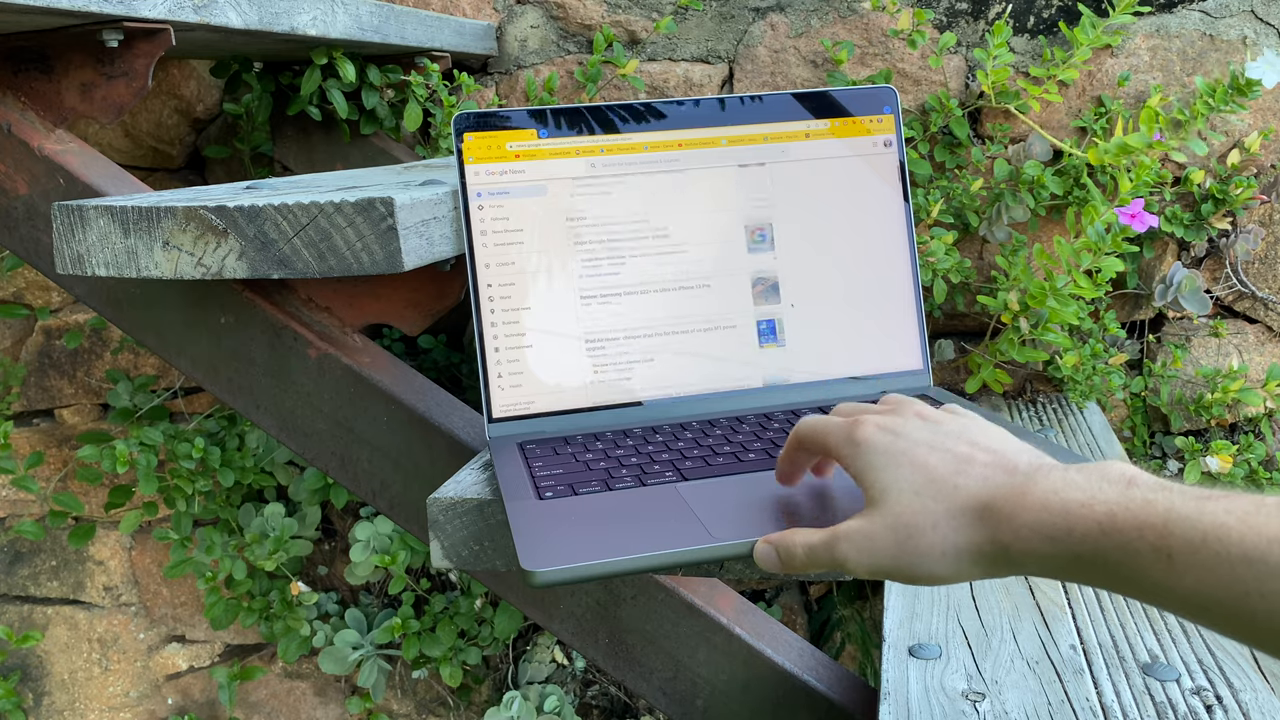
{"action": "scroll", "scroll_direction": "down", "scroll_amount": 3}
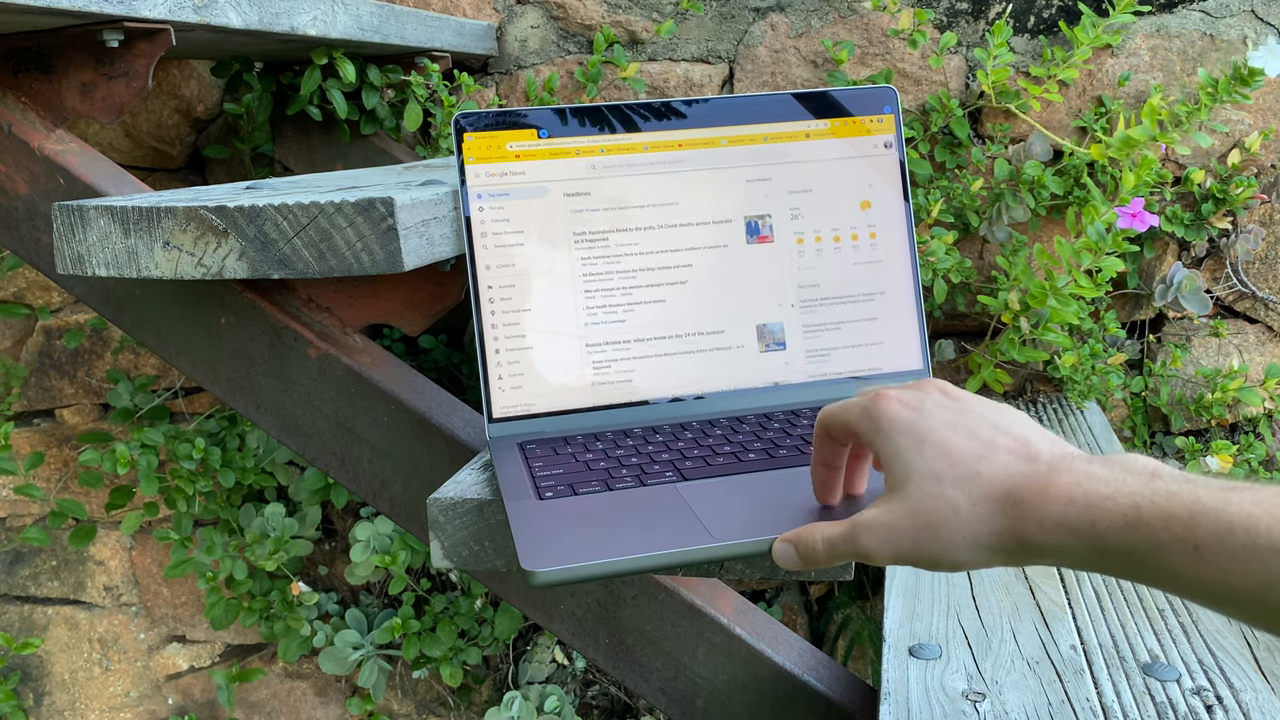
{"action": "scroll", "scroll_direction": "down", "scroll_amount": 3}
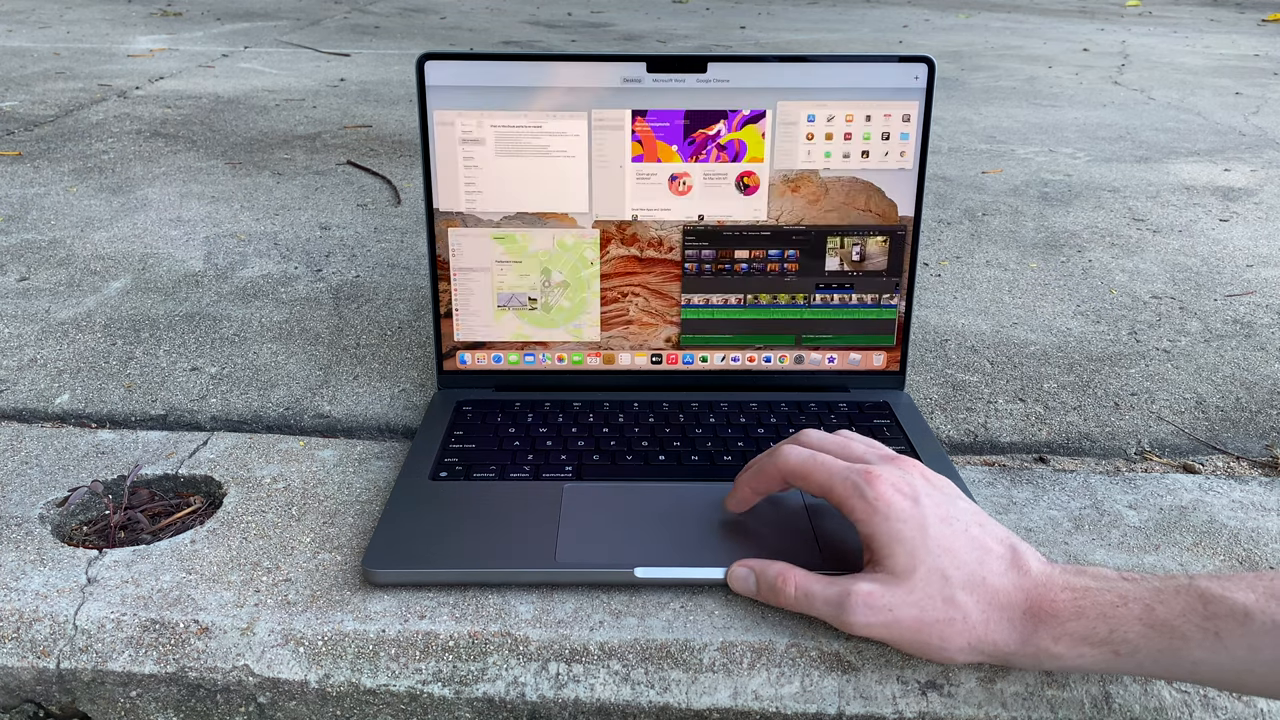
{"action": "left_click", "coordinate": [790, 280]}
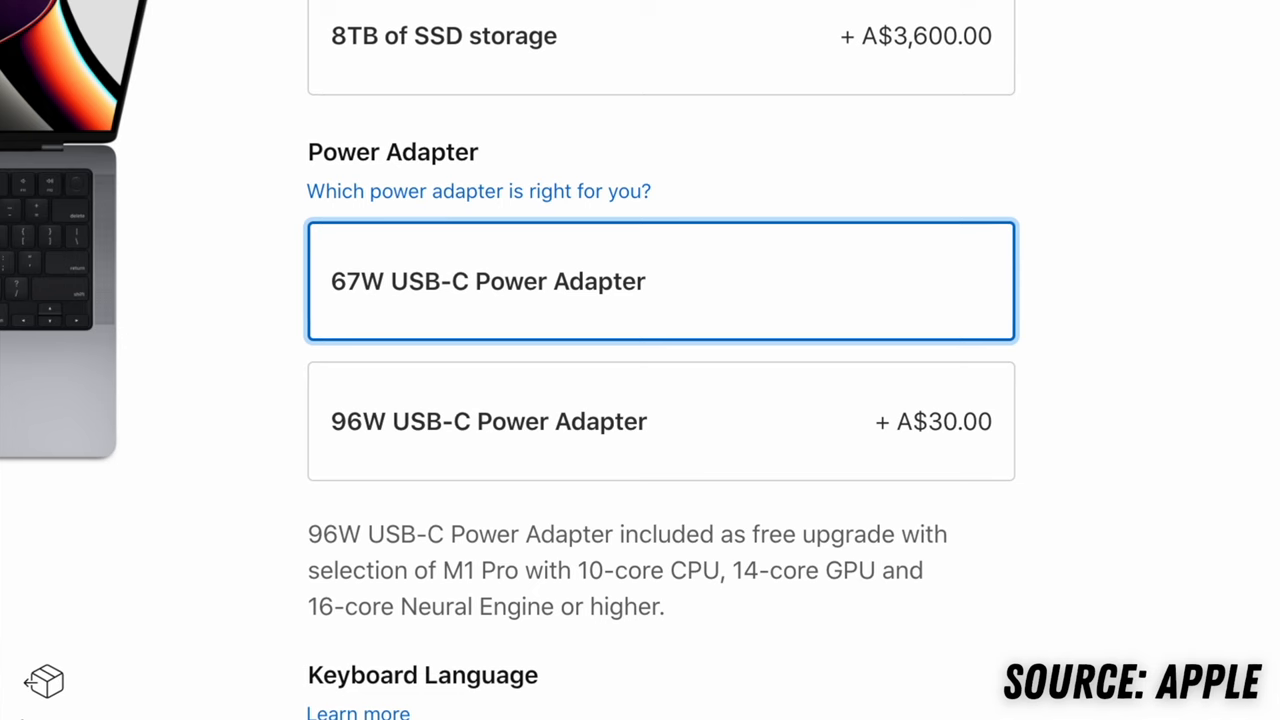
- Select the 96W USB-C Power Adapter in place of the 67W option
{"action": "scroll", "scroll_direction": "down", "scroll_amount": 3}
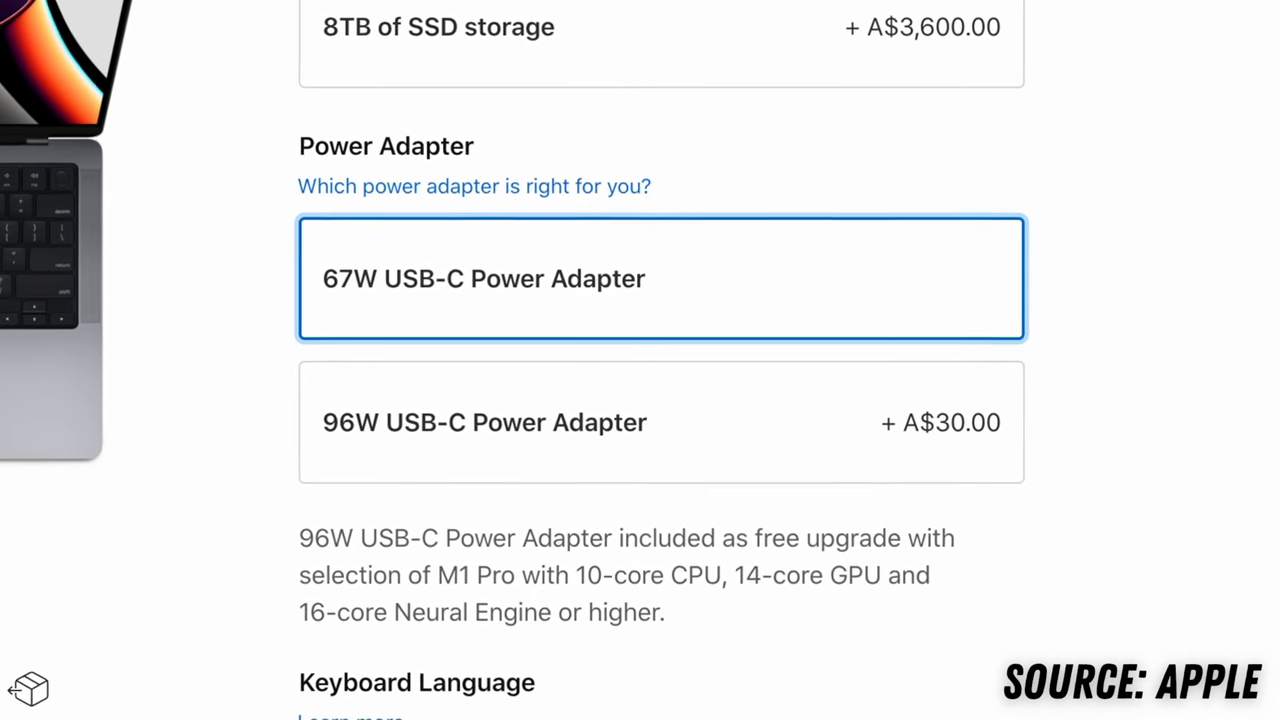
{"action": "left_click", "coordinate": [660, 422]}
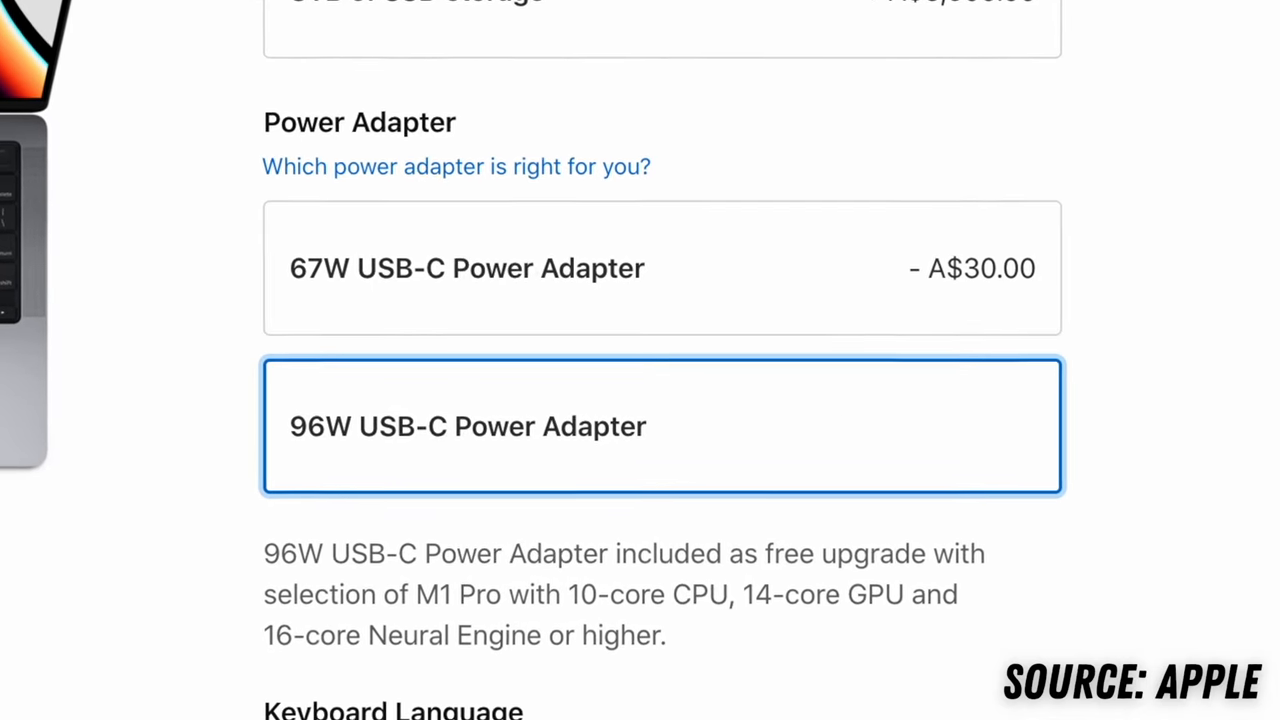
{"action": "scroll", "scroll_direction": "down", "scroll_amount": 3}
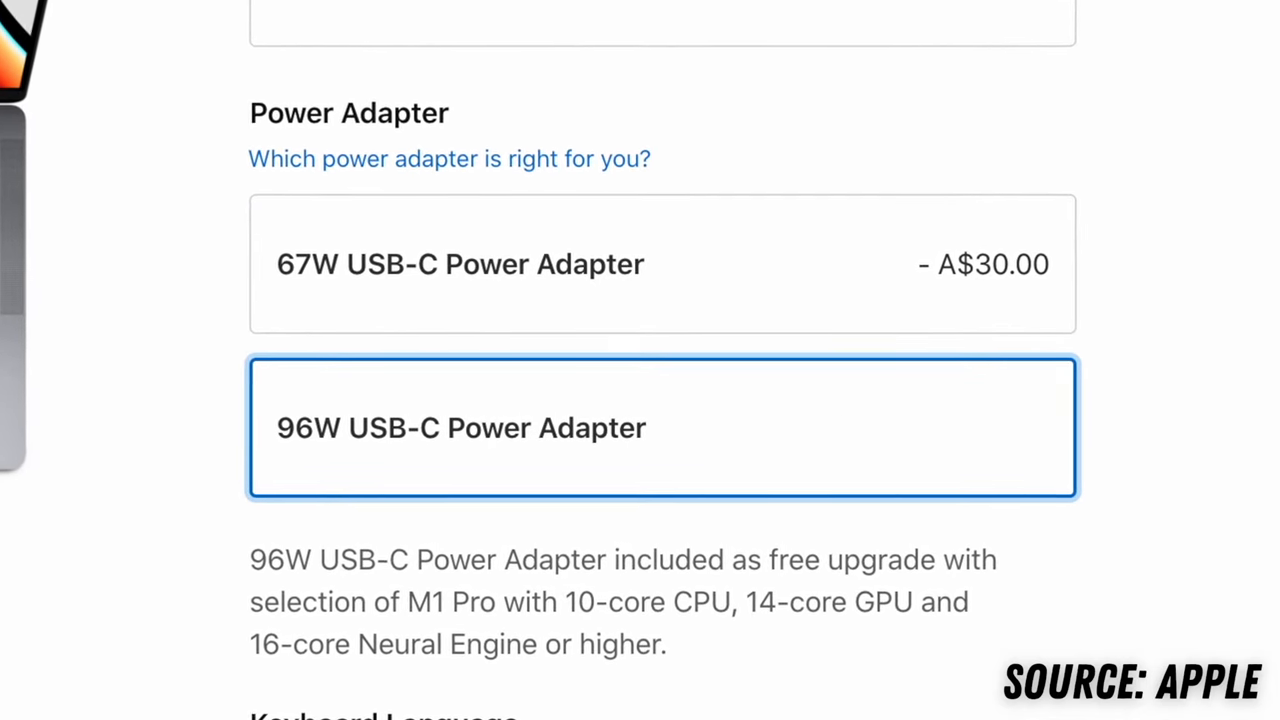